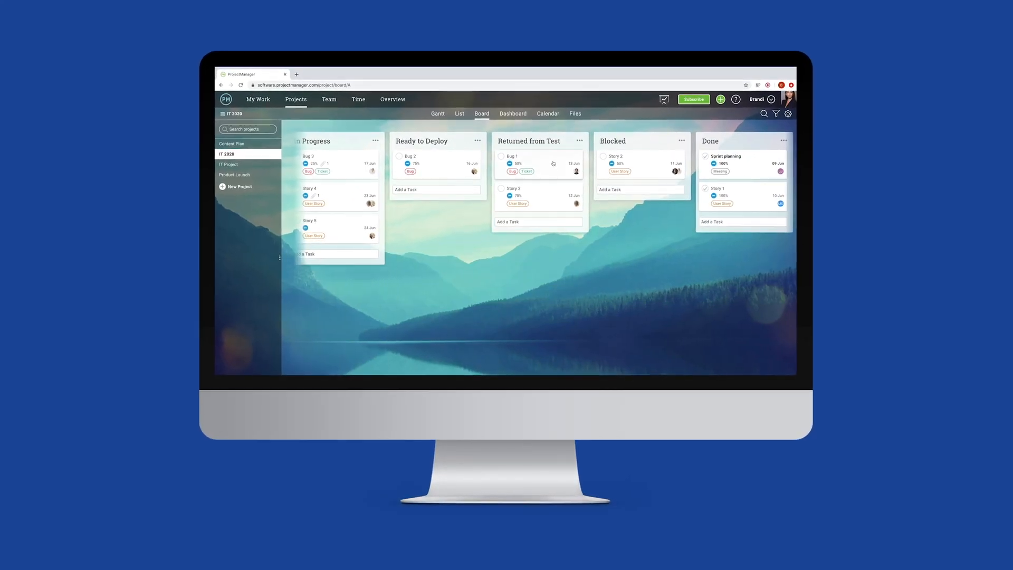
- View Bug 1's task details on the IT 2020 board, then close the panel
click(512, 155)
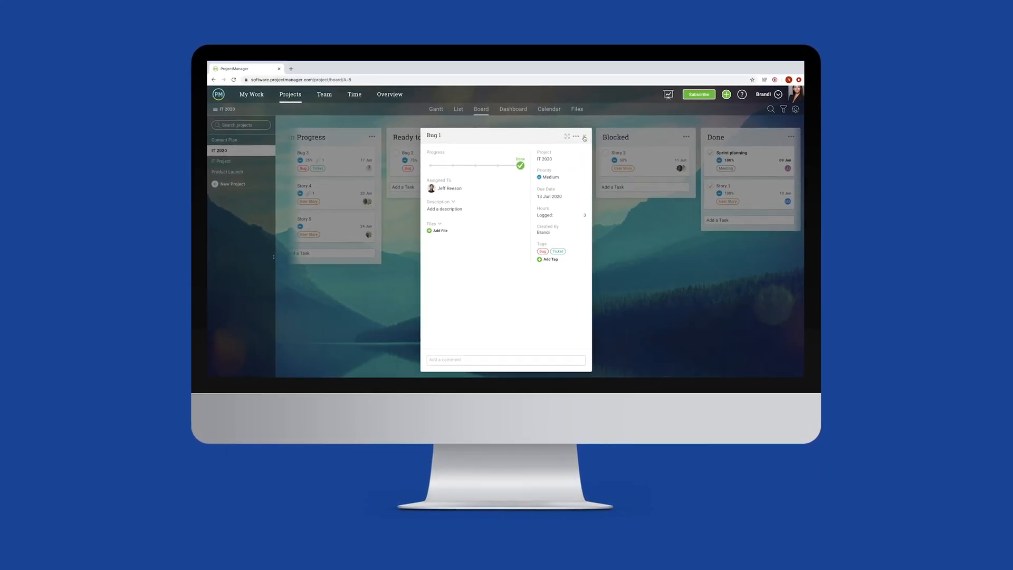
click(584, 136)
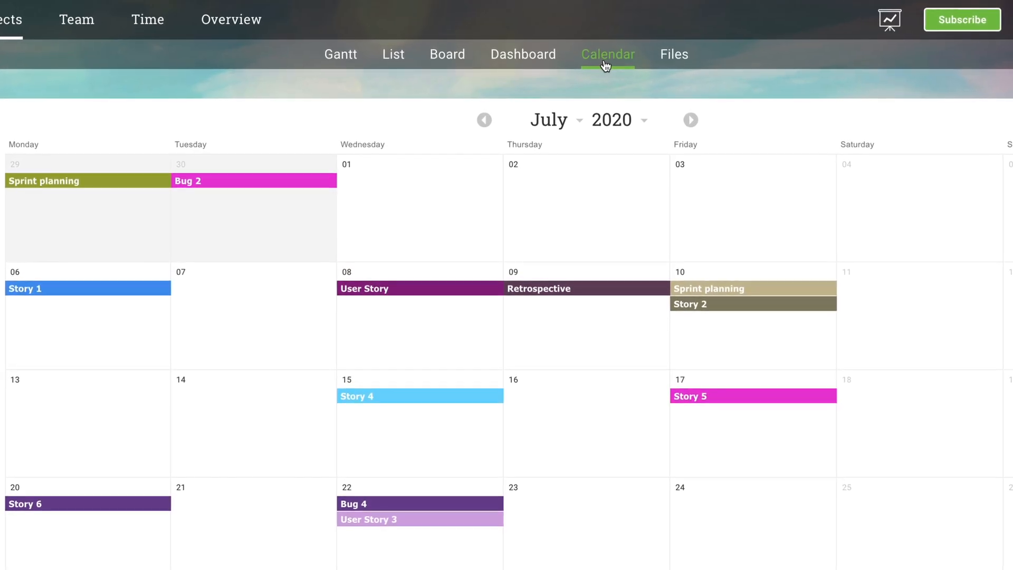
- Switch through Gantt and List views, view Retrospective's details, then return to Board
click(340, 54)
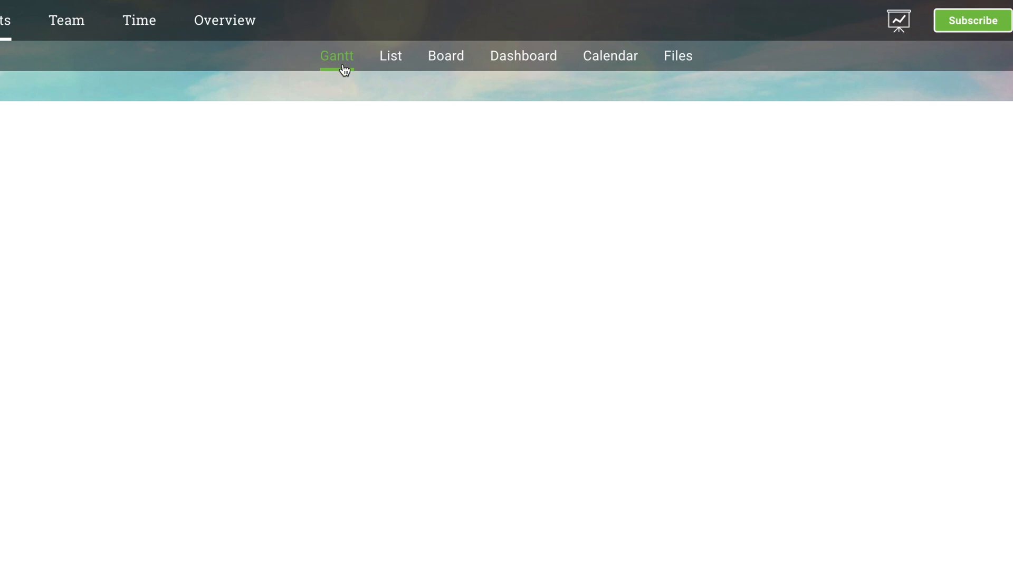
click(388, 57)
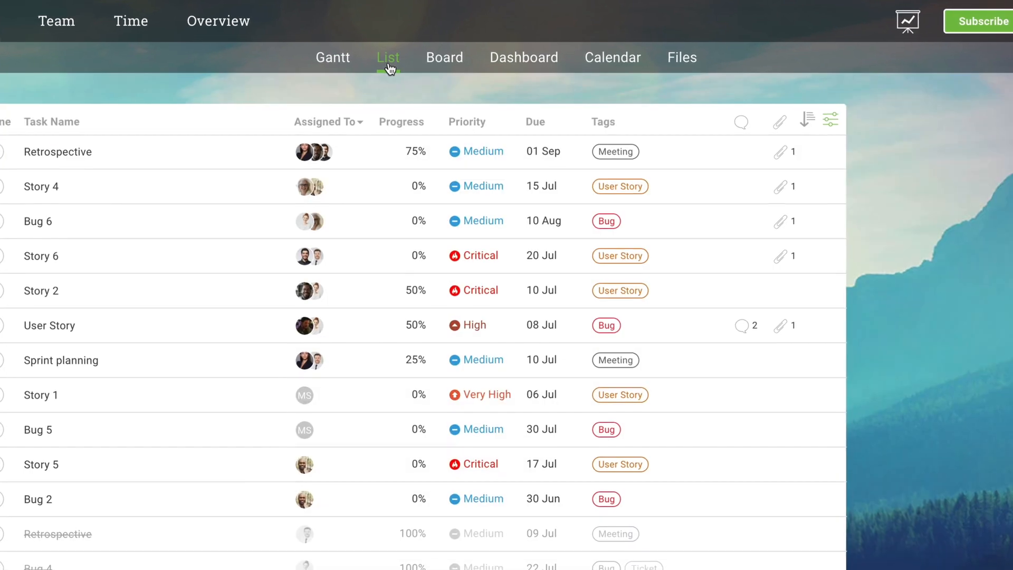
click(58, 152)
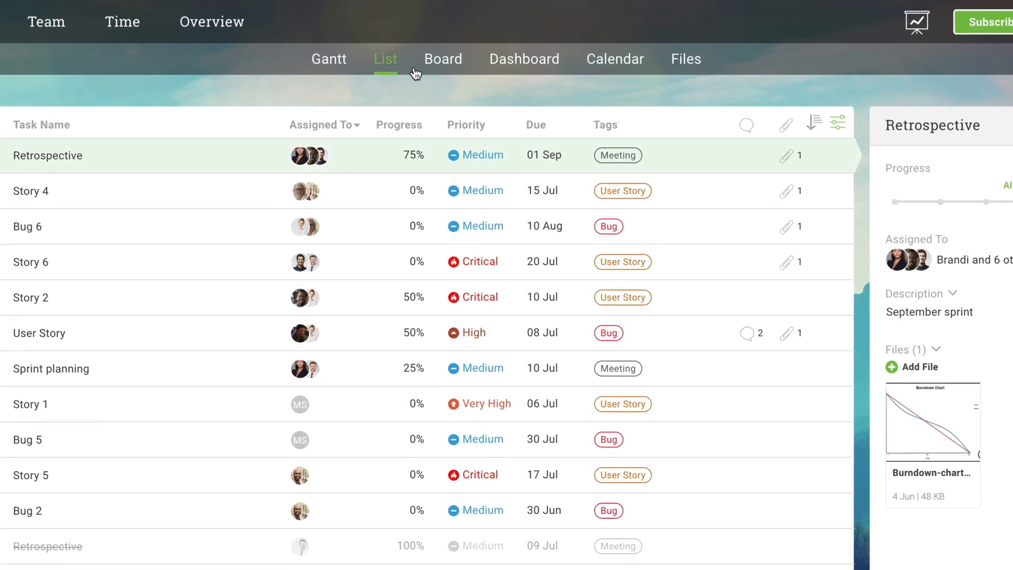
click(443, 59)
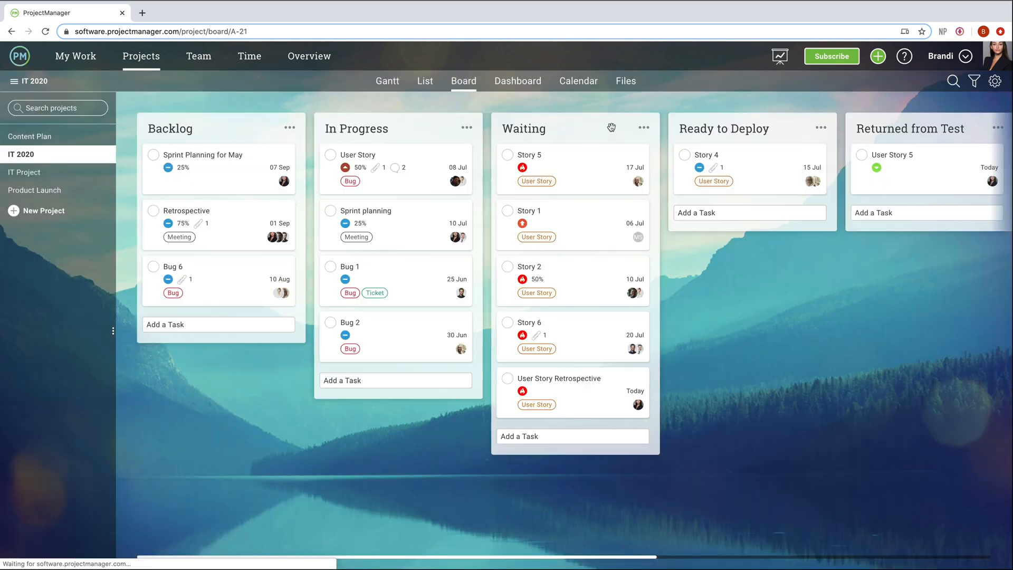
- Mark Bug 6 as Started (50%) and close its details
click(172, 265)
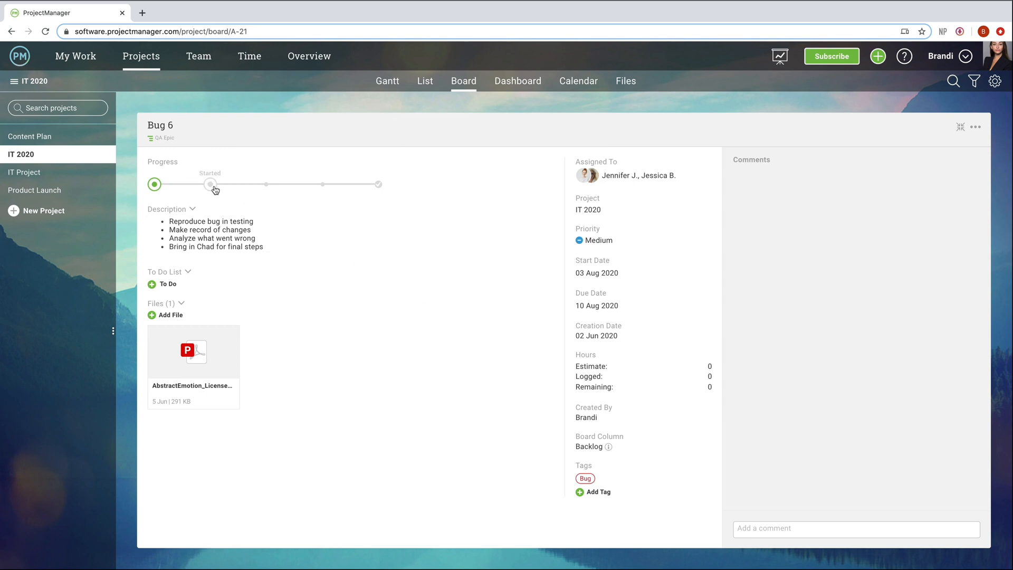
click(210, 184)
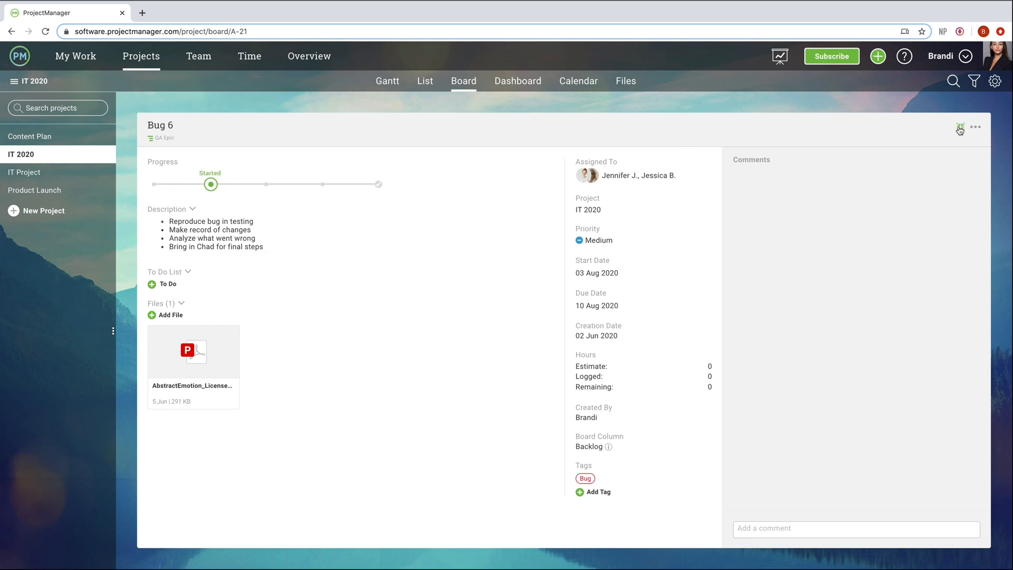
click(975, 127)
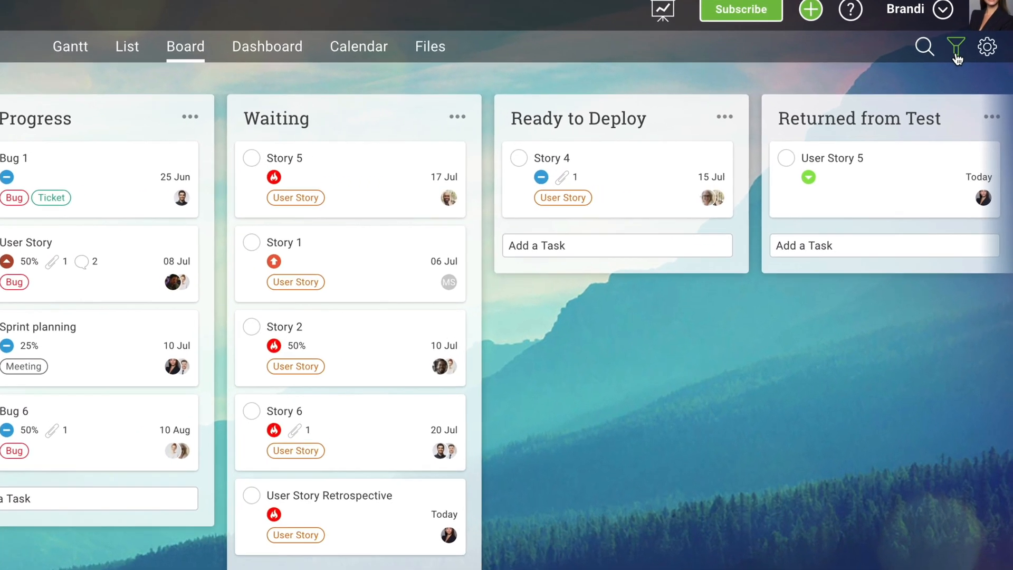
- Filter the IT 2020 board to show only Bug-tagged tasks
click(956, 46)
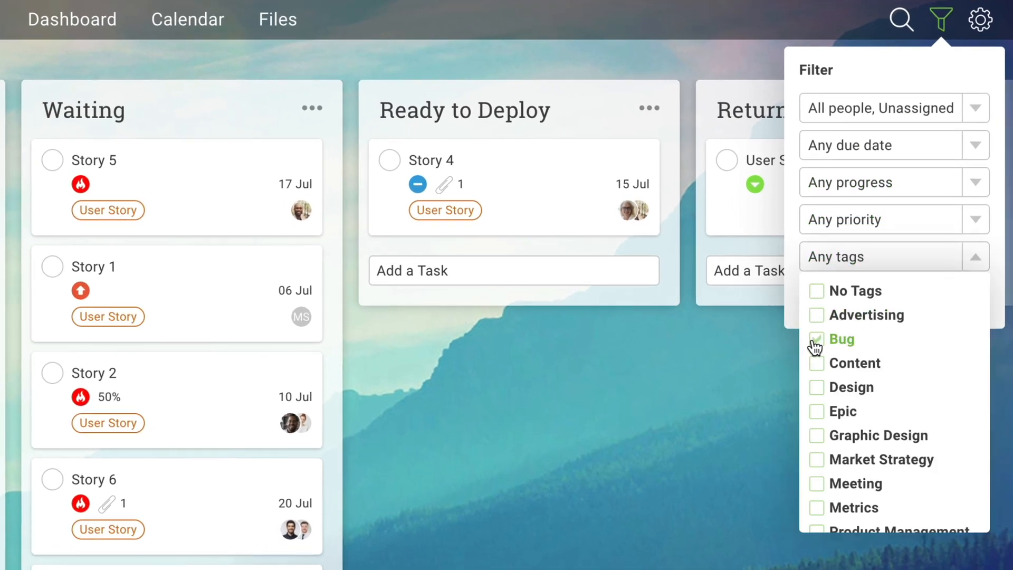
click(816, 339)
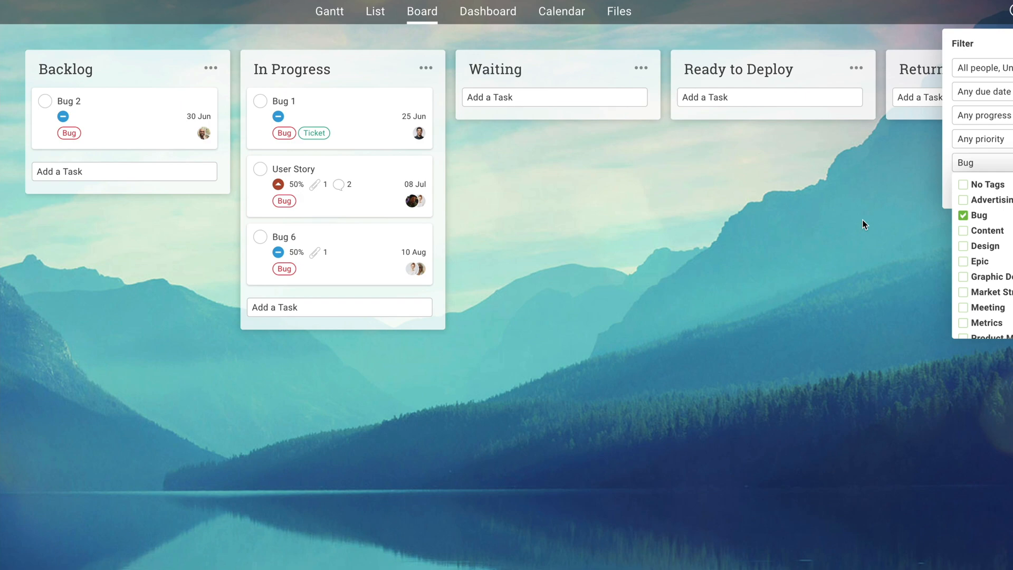
- Draft a Bug 6 comment mentioning a teammate: 'Here is a list of all the changes'
click(282, 236)
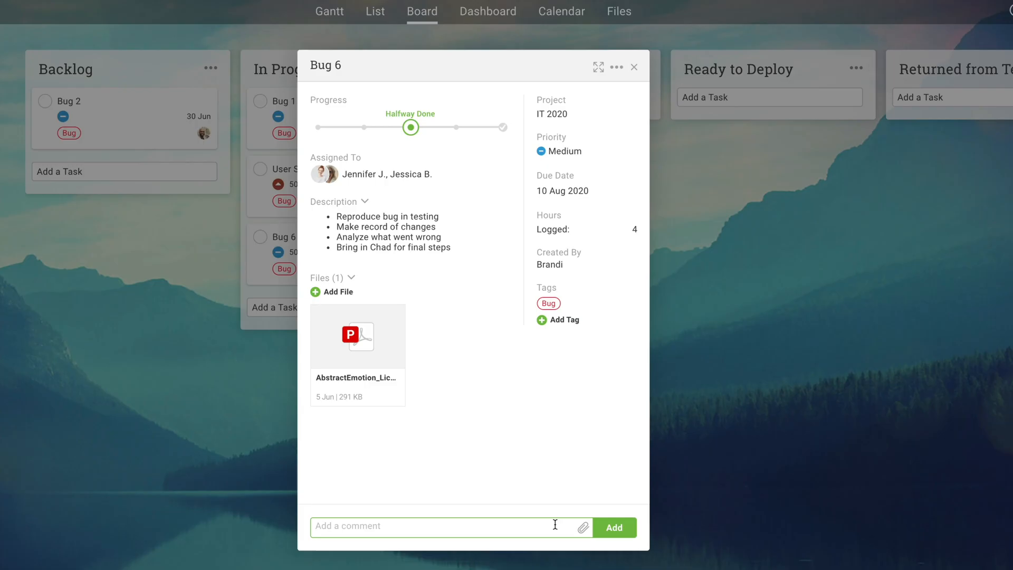
text(@)
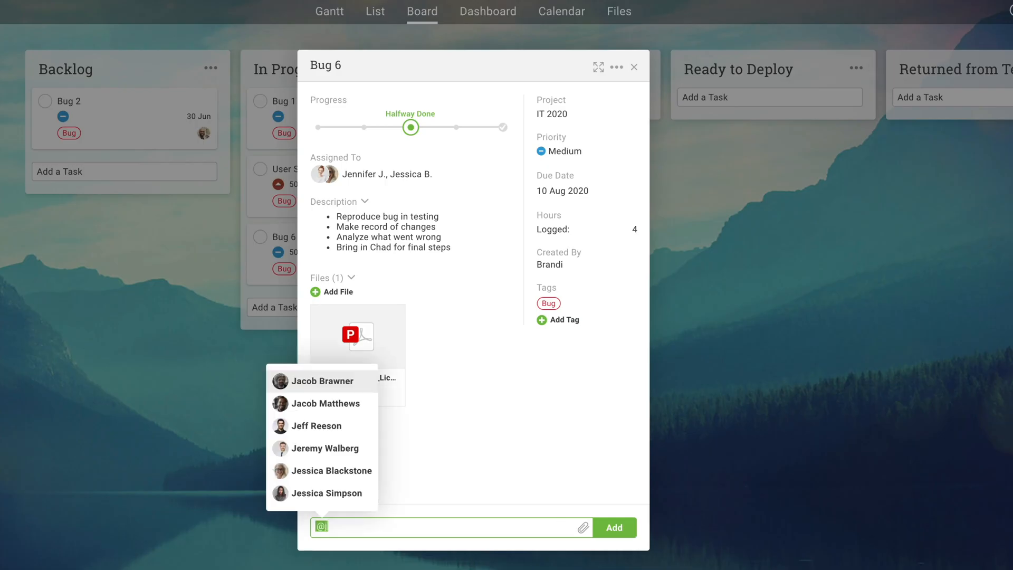
text(je)
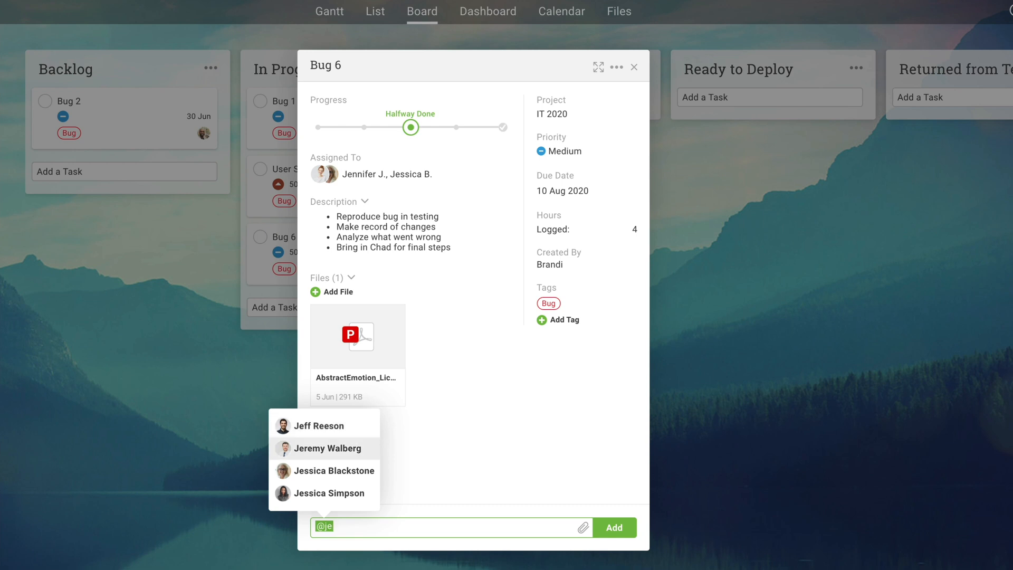
click(333, 470)
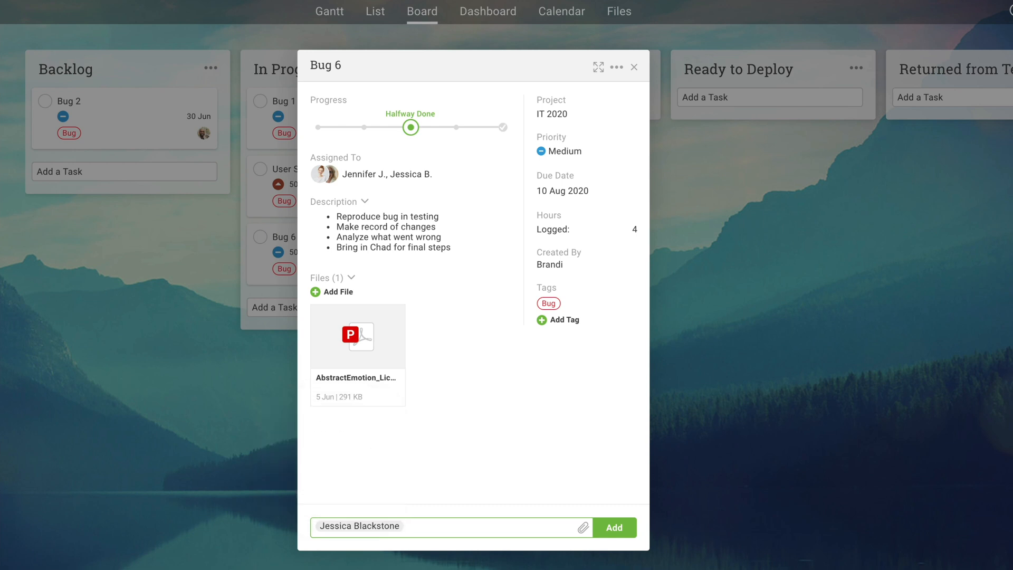
text(Here is a list of)
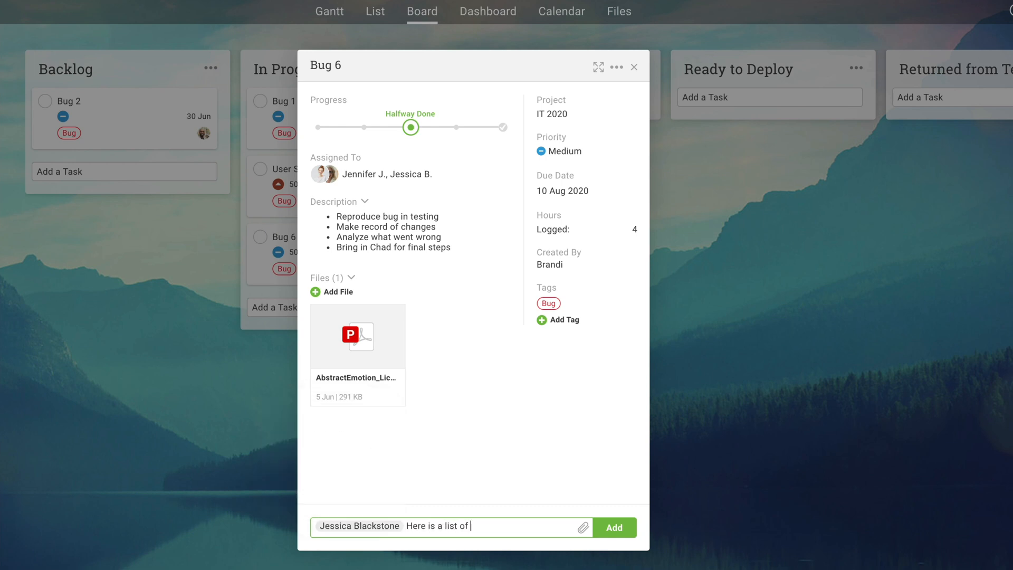
text(all the changes)
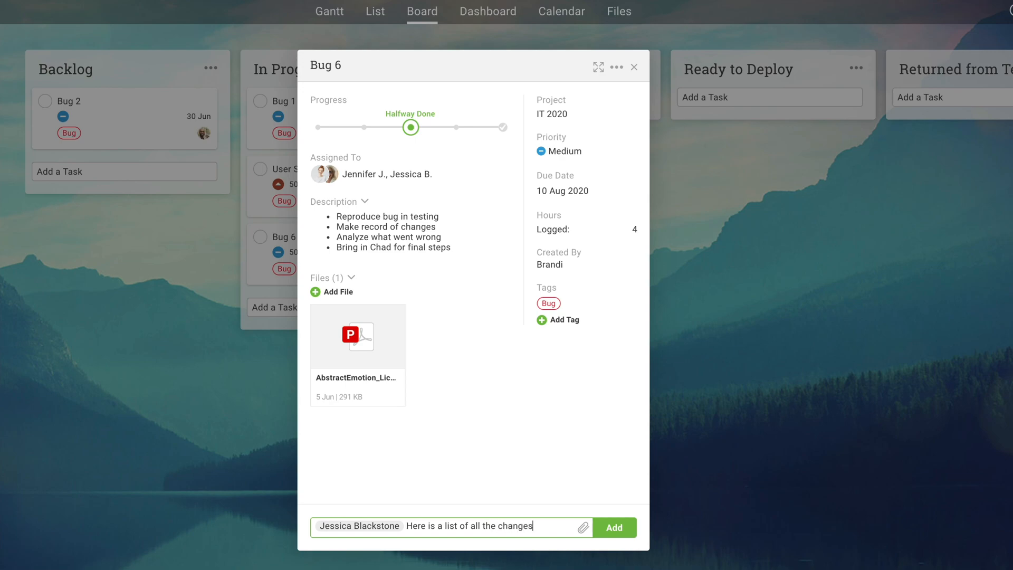
- Post the Bug 6 comment, then choose overdue reminder days in Email Alerts and finish
click(941, 21)
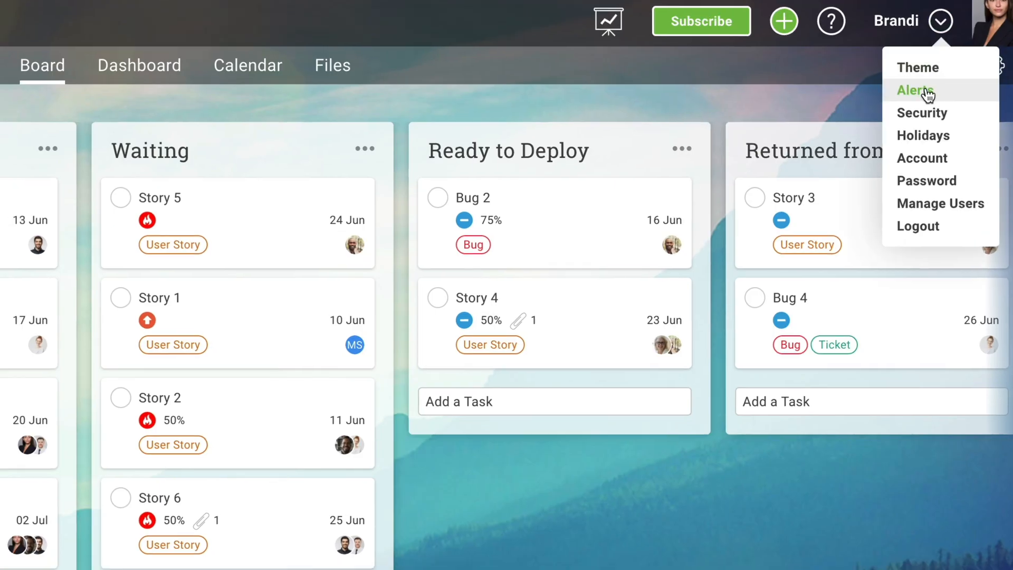
click(915, 90)
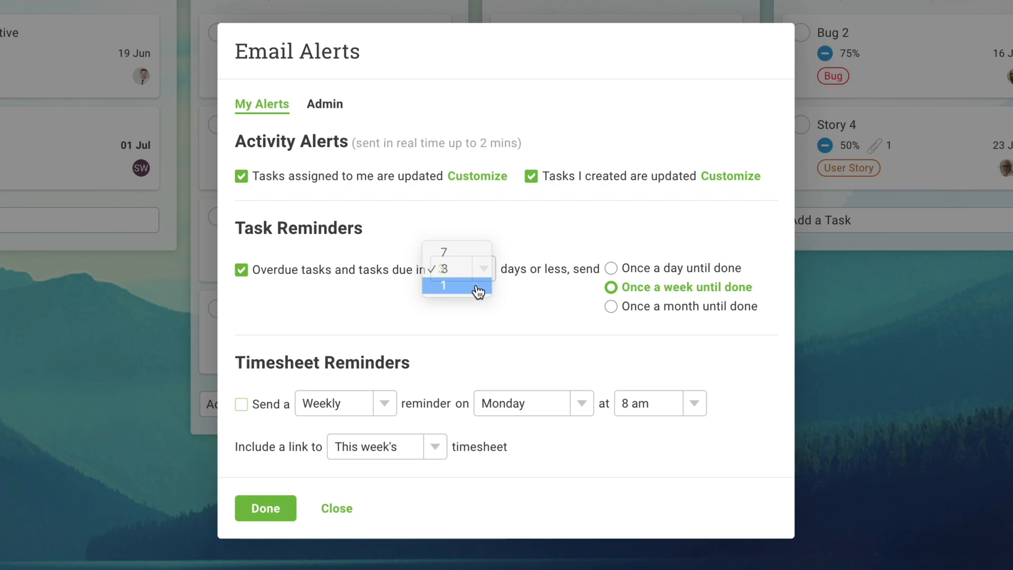
click(336, 508)
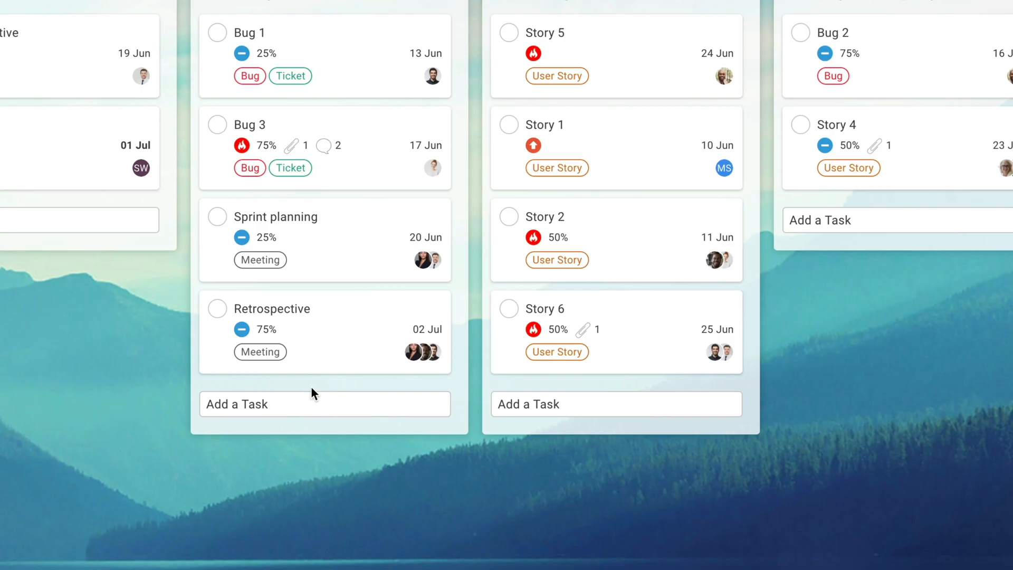
- Attach the burndown chart image to the Retrospective task
click(272, 308)
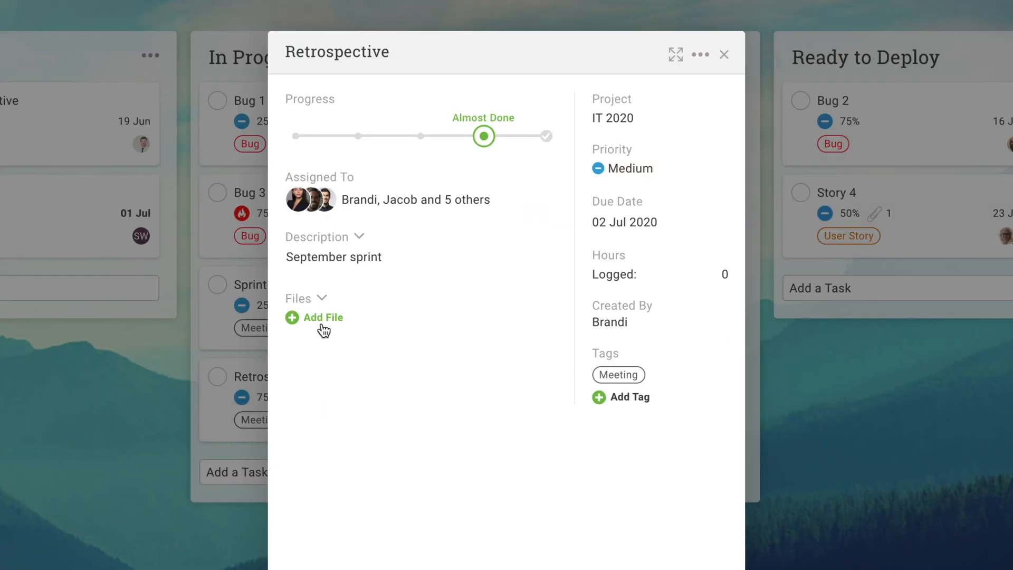
click(315, 317)
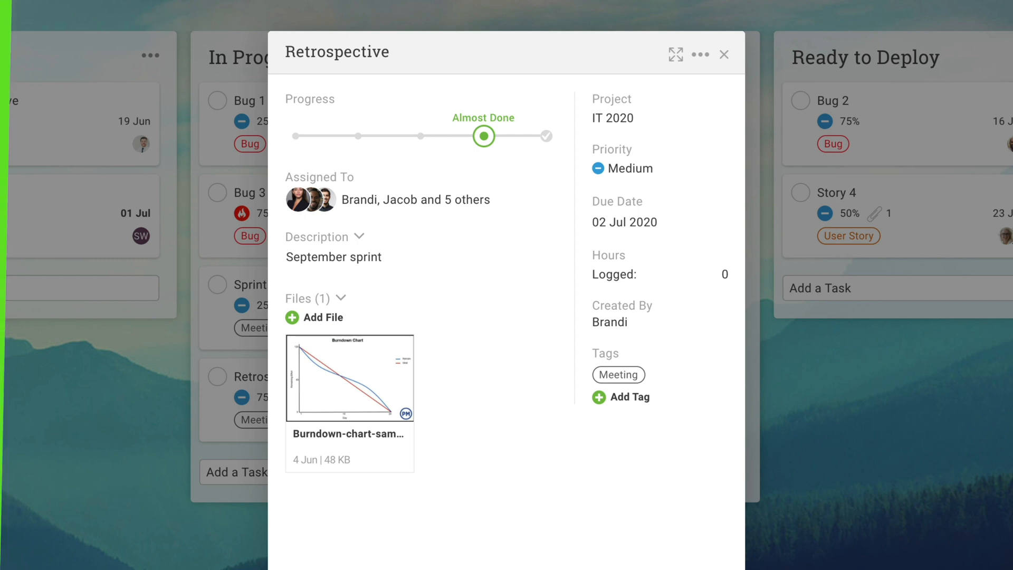
click(370, 25)
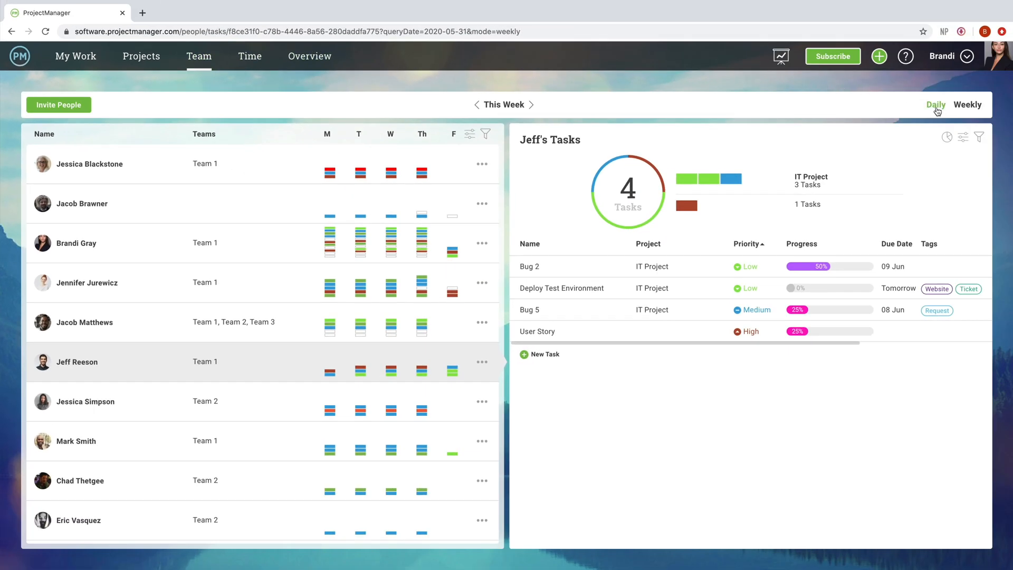
click(935, 104)
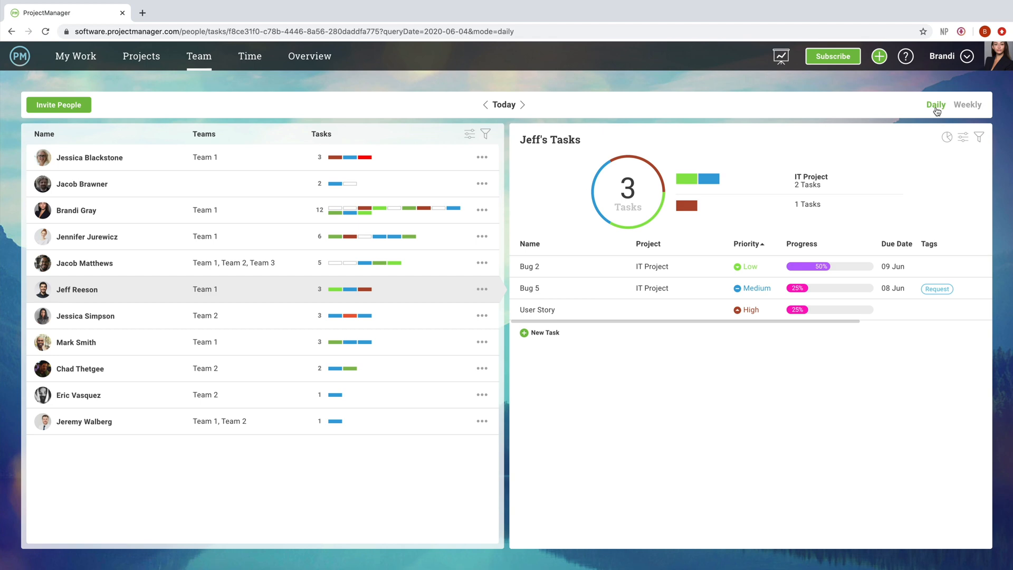
mouse_move(595, 266)
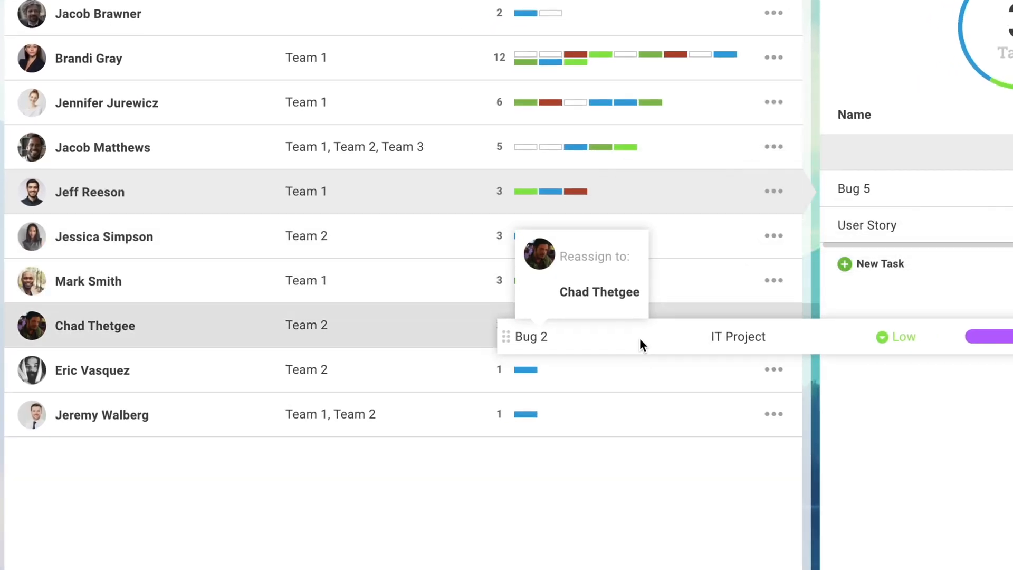
click(148, 28)
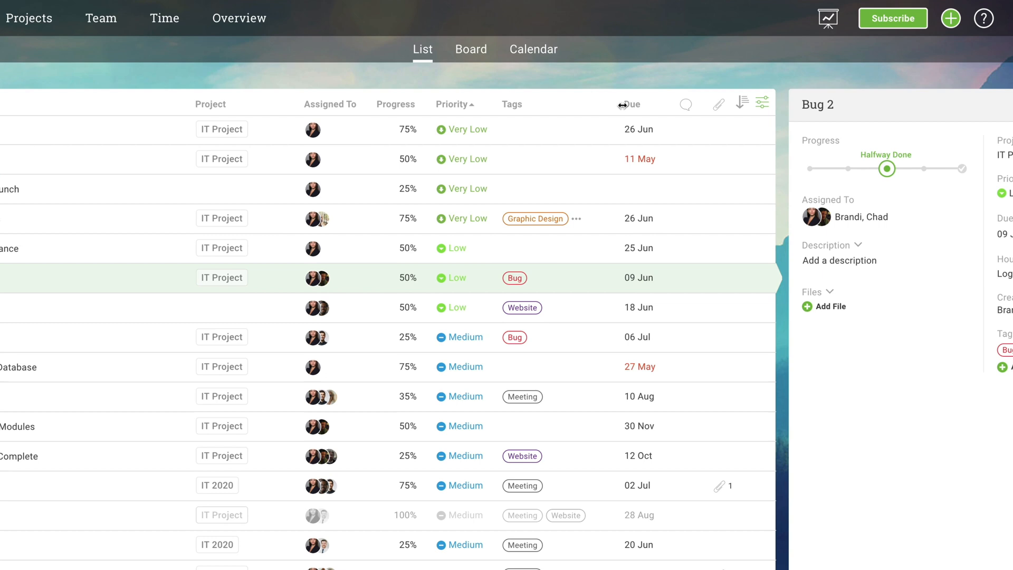
- Raise Bug 2's progress to 75% and sort the task list by priority, highest first
drag(886, 169, 819, 168)
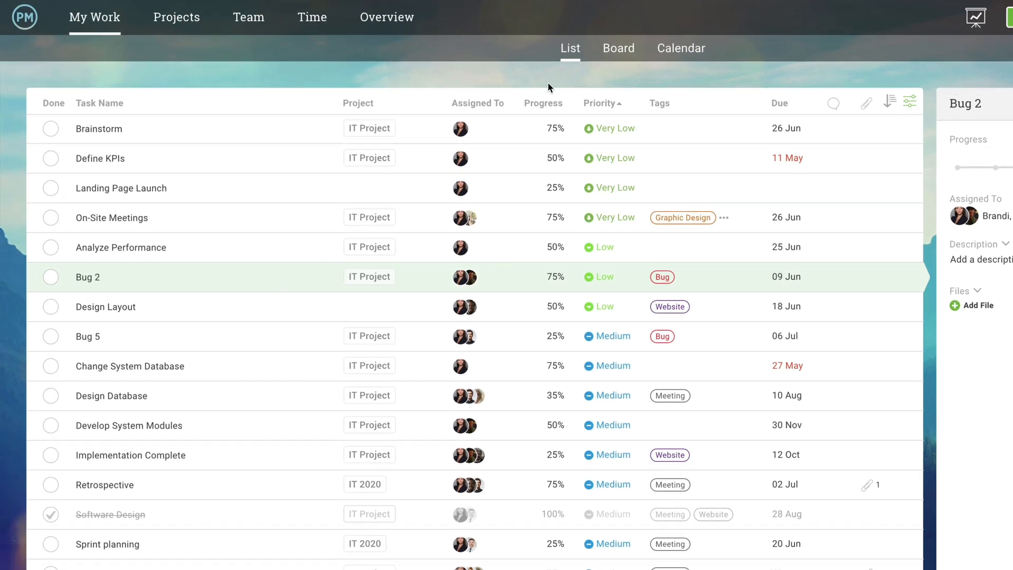
click(598, 102)
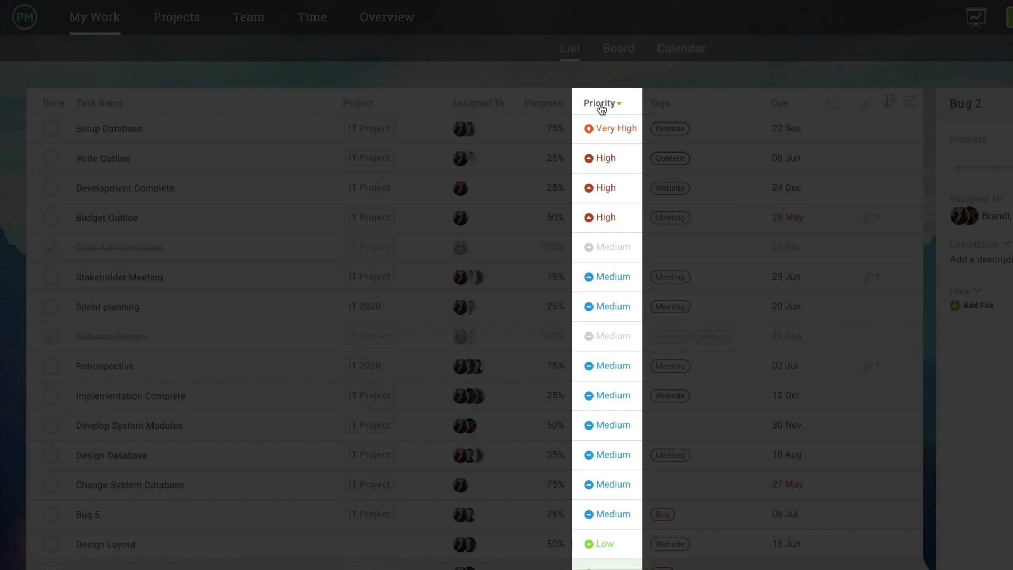
click(659, 103)
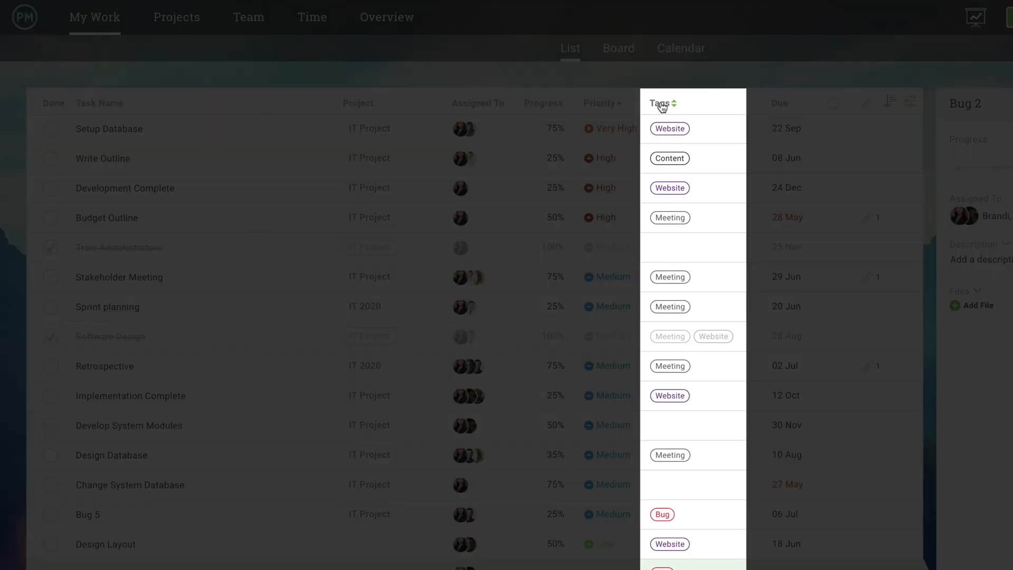
click(660, 102)
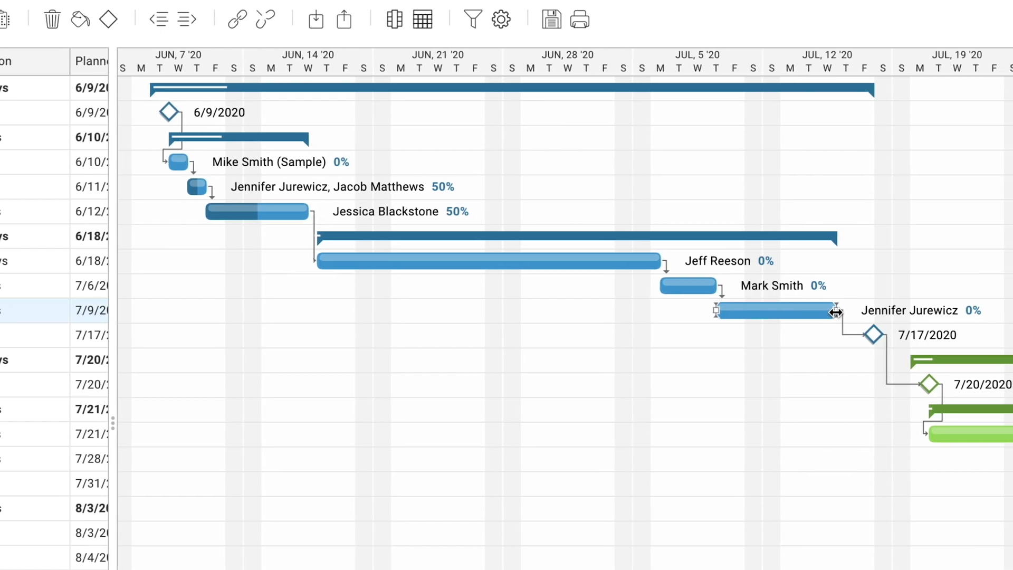
- Lay out the project's tasks on the August 2020 monthly calendar
click(521, 16)
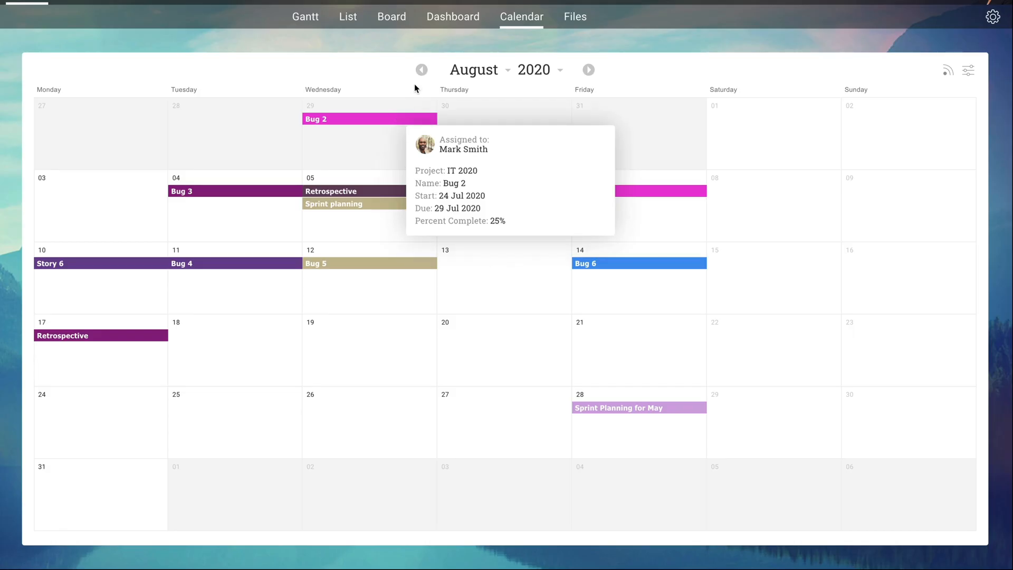
click(421, 69)
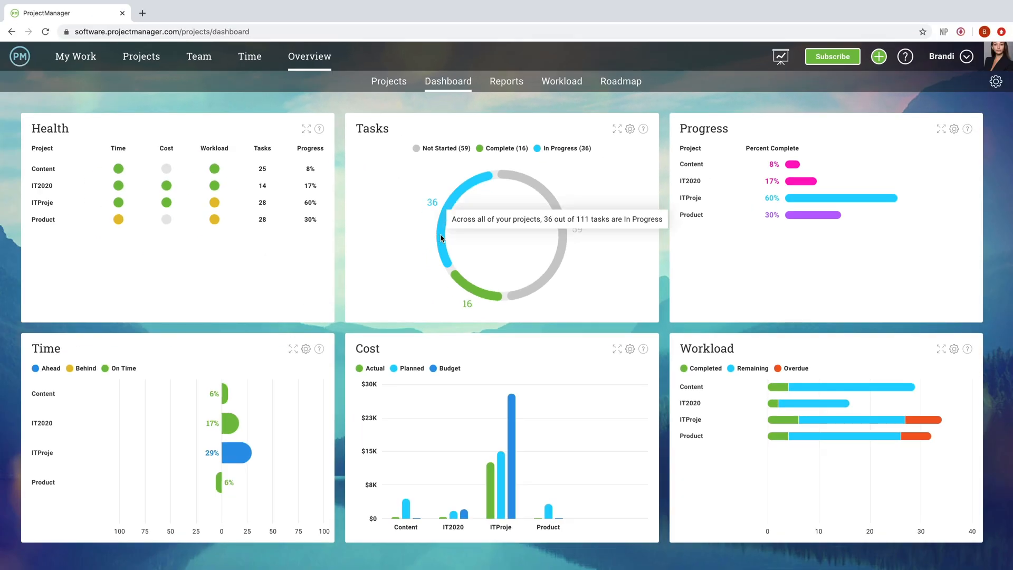
mouse_move(834, 215)
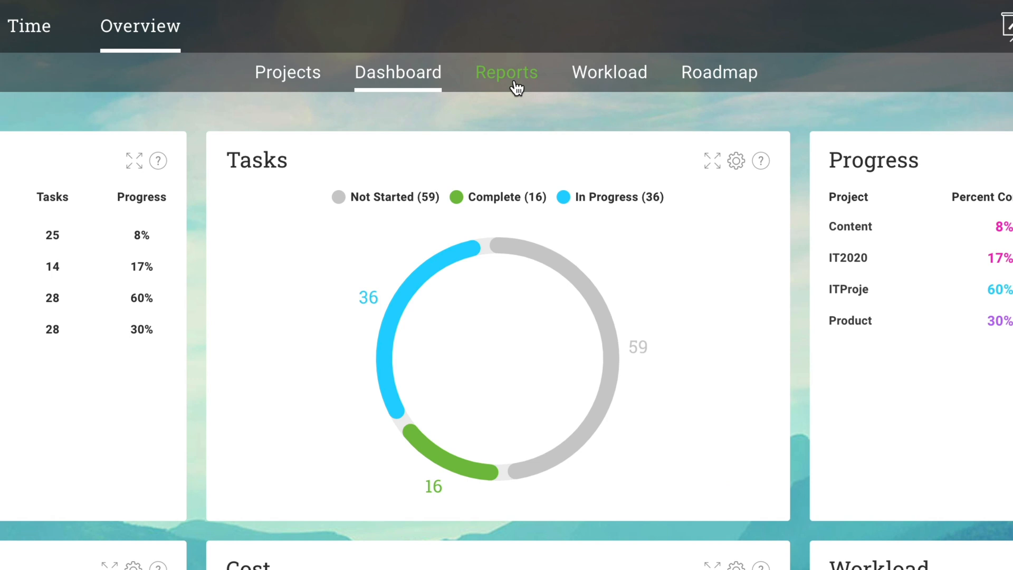
- Open the Reports overview under Overview
click(506, 72)
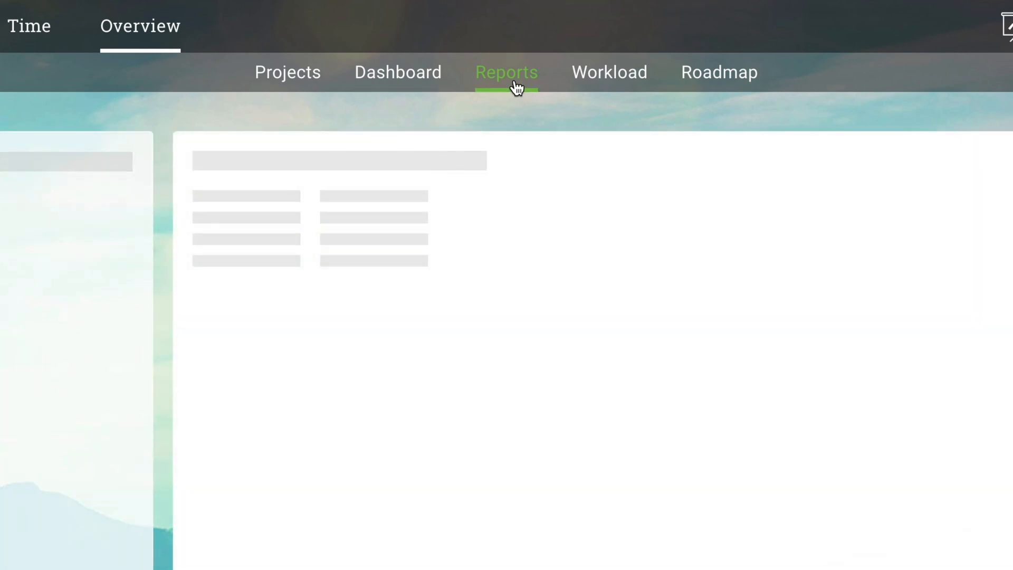
click(506, 72)
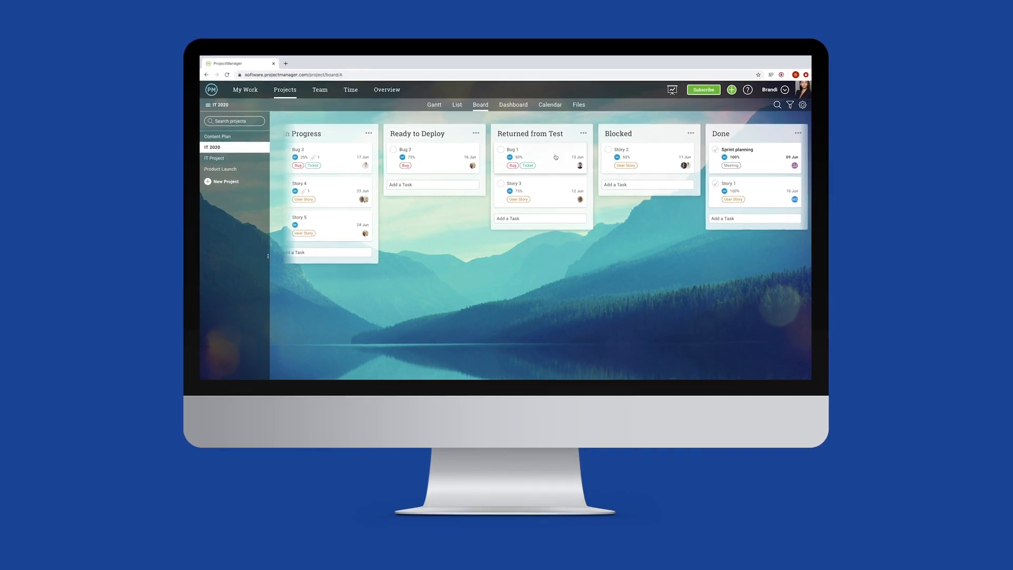
- Open the Bug 1 card on the IT 2020 board to view its Done task details
click(513, 150)
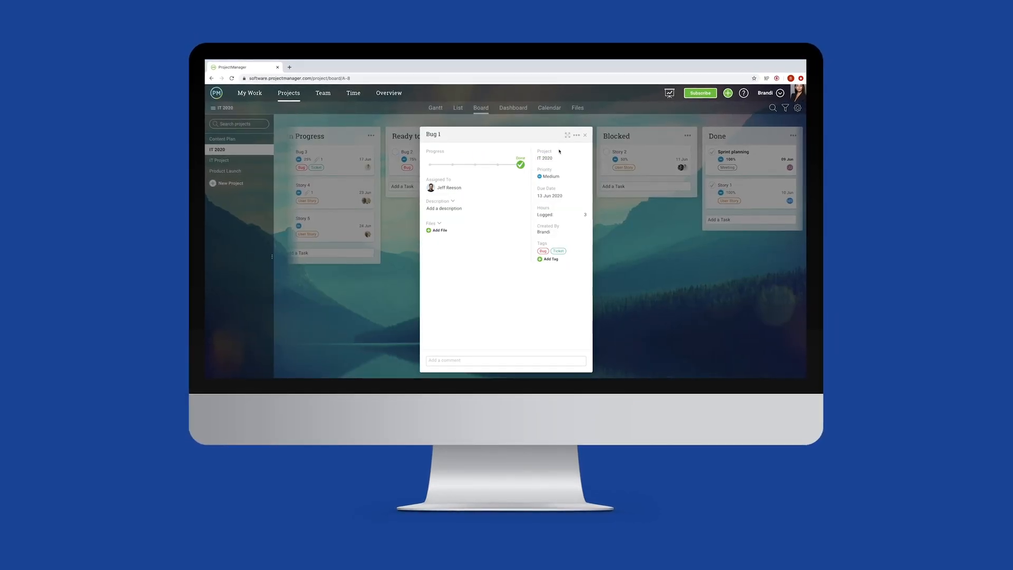